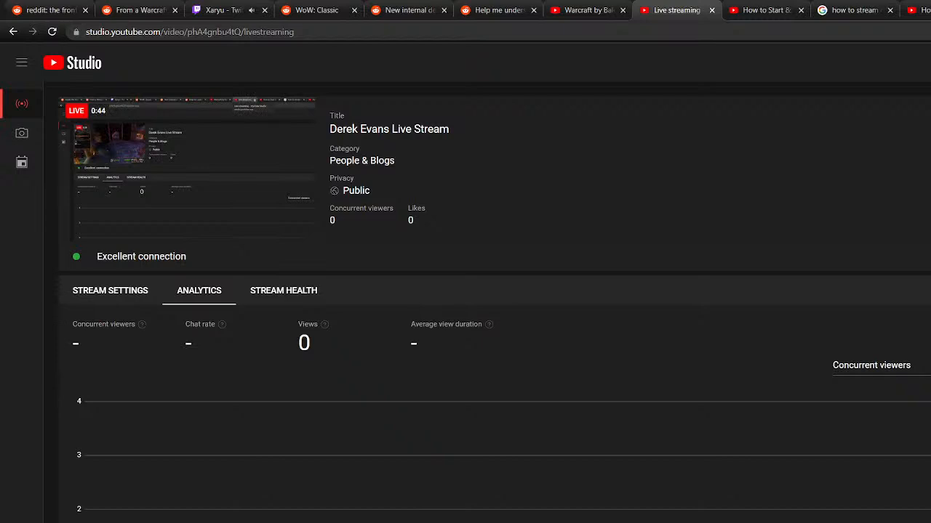
# Review the Stream Health report (Excellent) and Stream Settings for the Derek Evans Live Stream
pyautogui.click(283, 291)
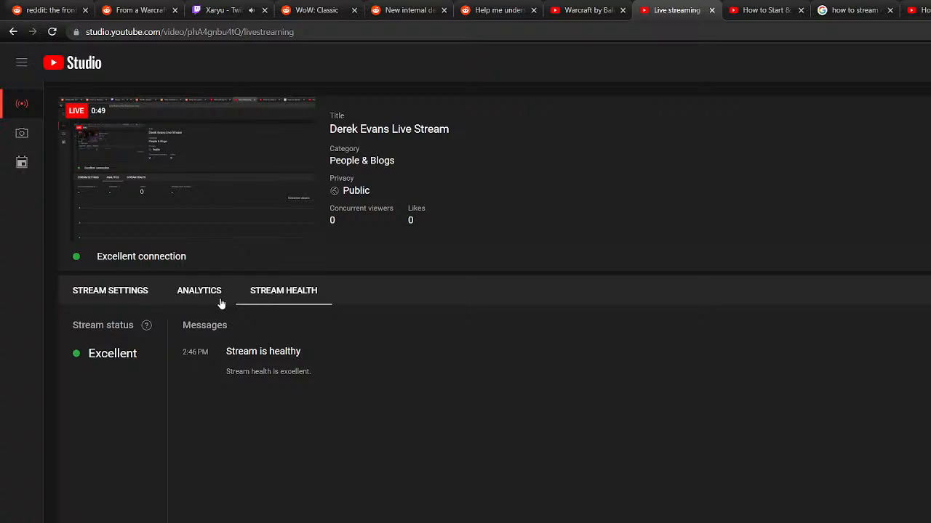
pyautogui.click(111, 290)
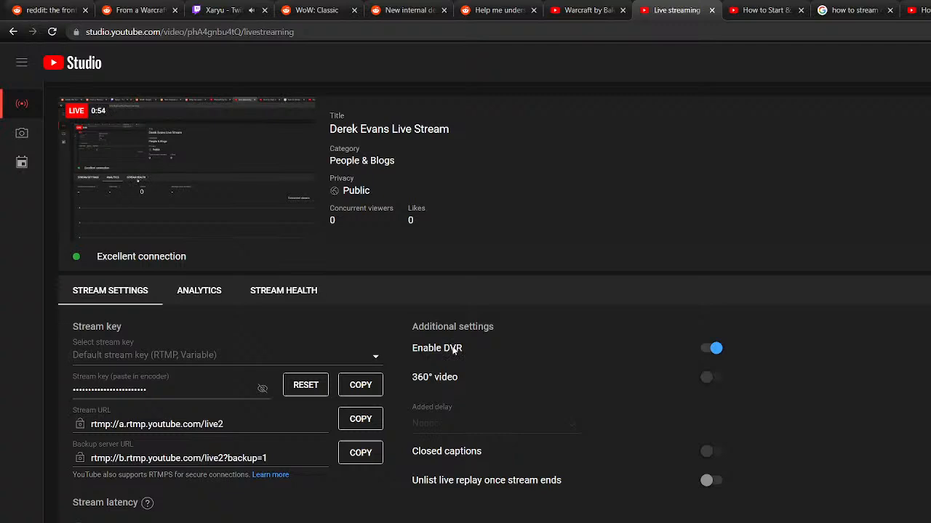
pyautogui.click(282, 291)
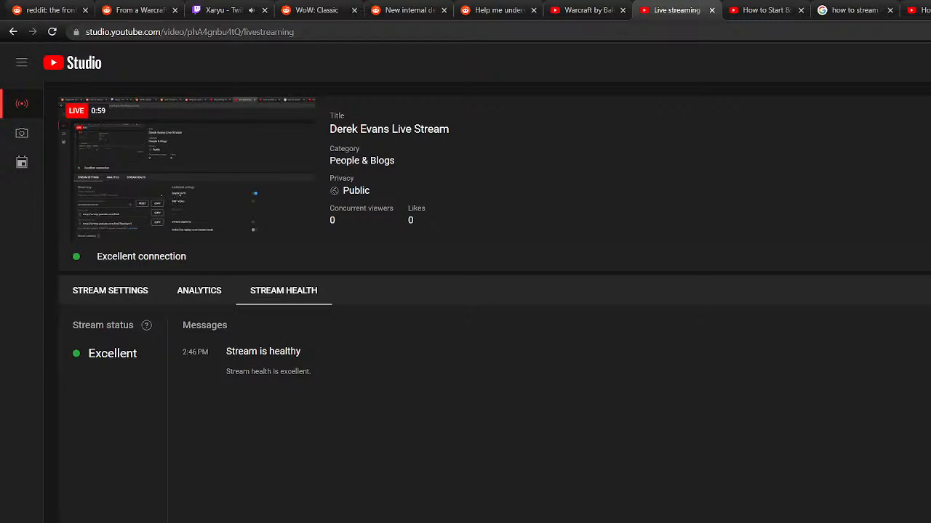